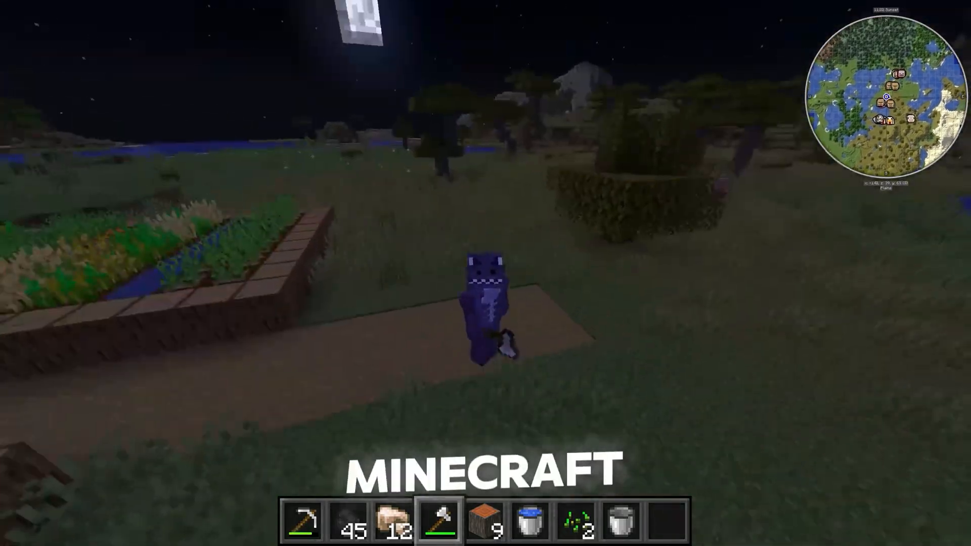
Show the default inventory and game menu look in Minecraft before switching to the browser
key("e")
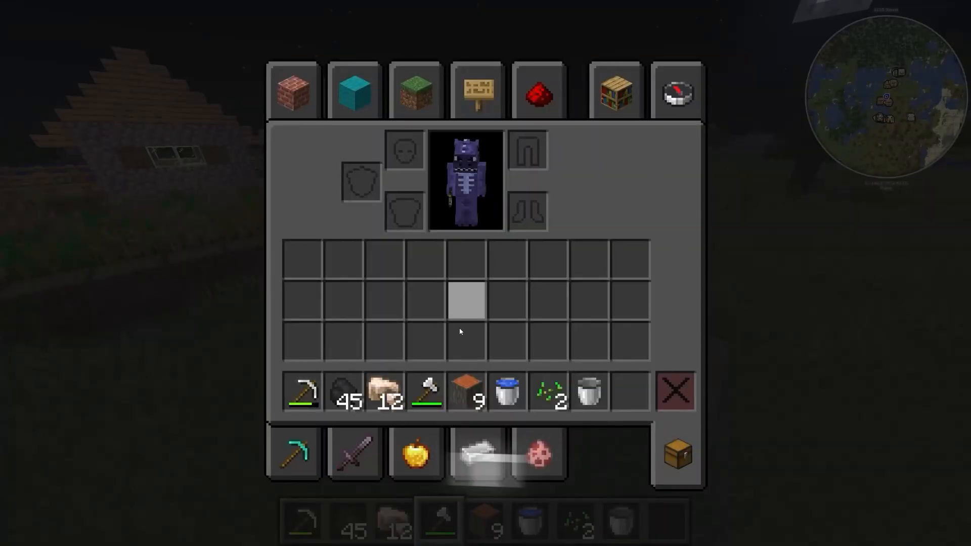
key("Escape")
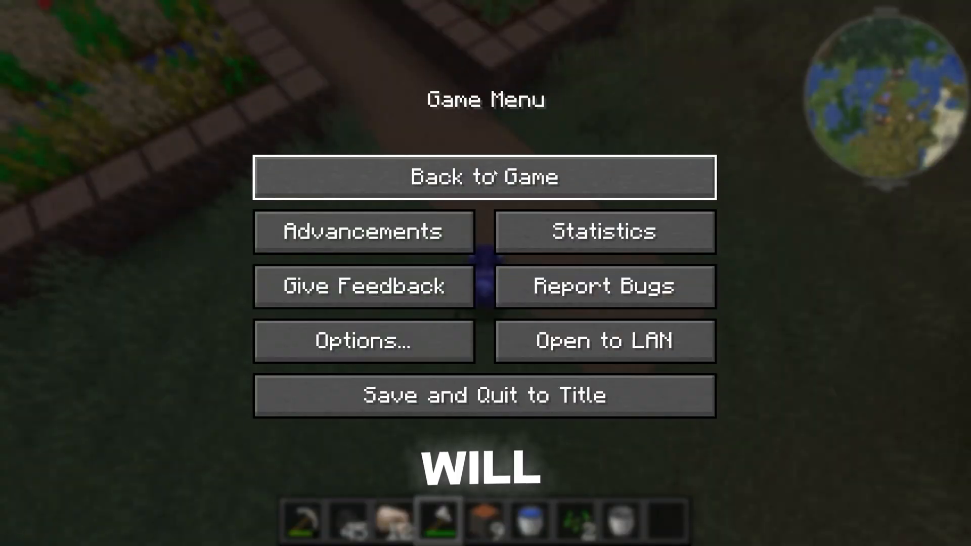
left_click(485, 177)
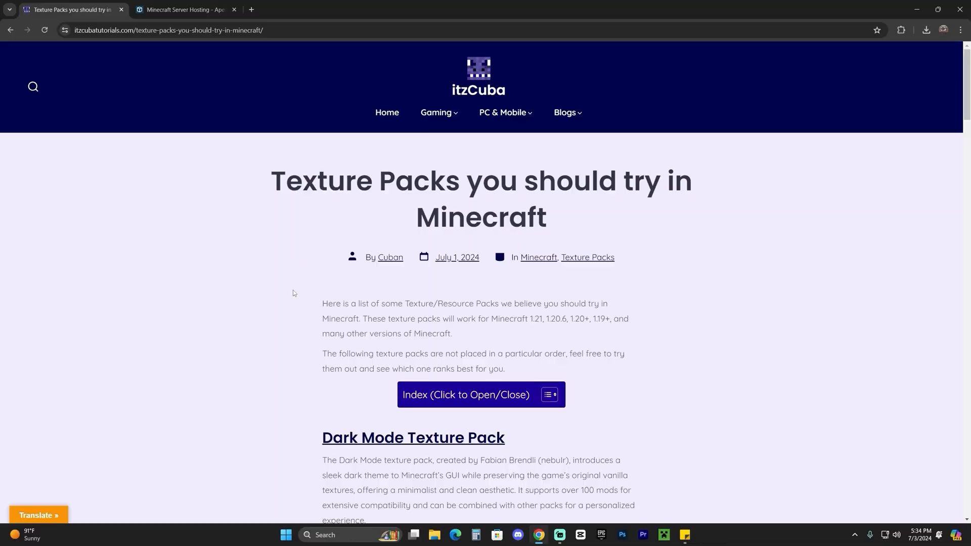
mouse_move(313, 411)
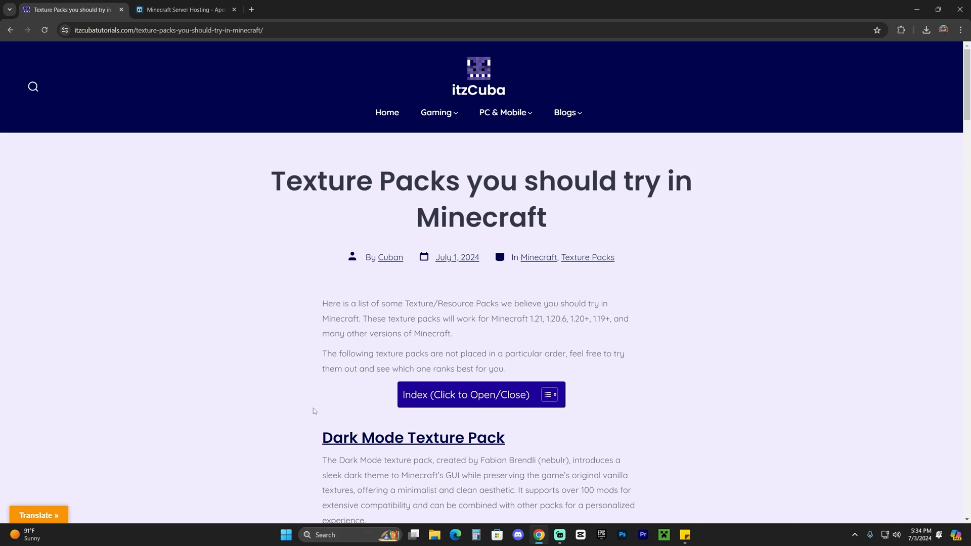
mouse_move(755, 213)
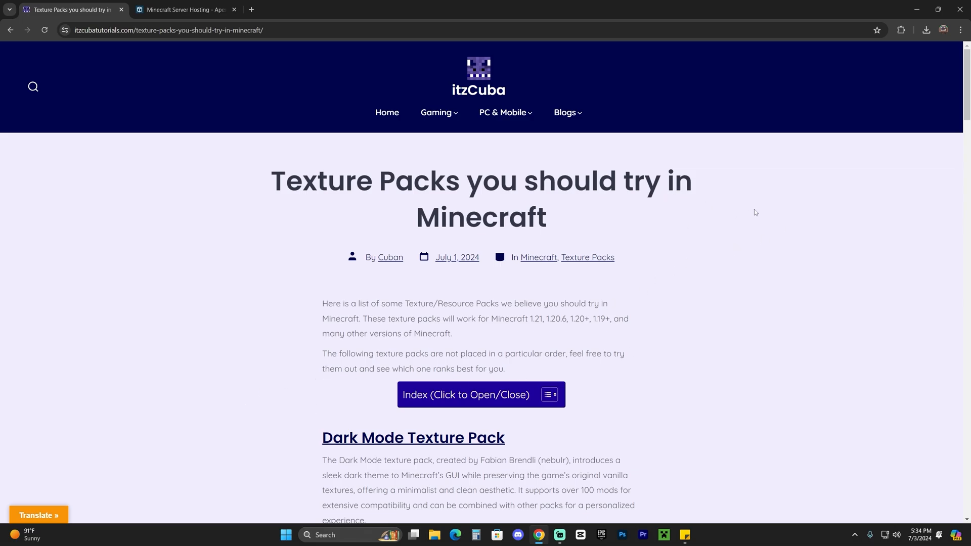
mouse_move(651, 244)
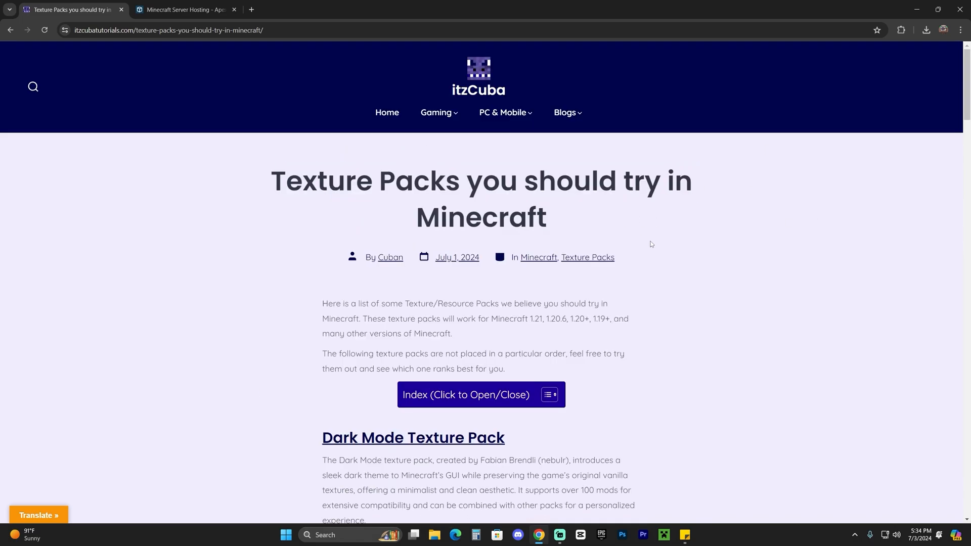
Reach the Dark Mode Texture Pack section of the article and follow its CurseForge link
scroll("down", 3)
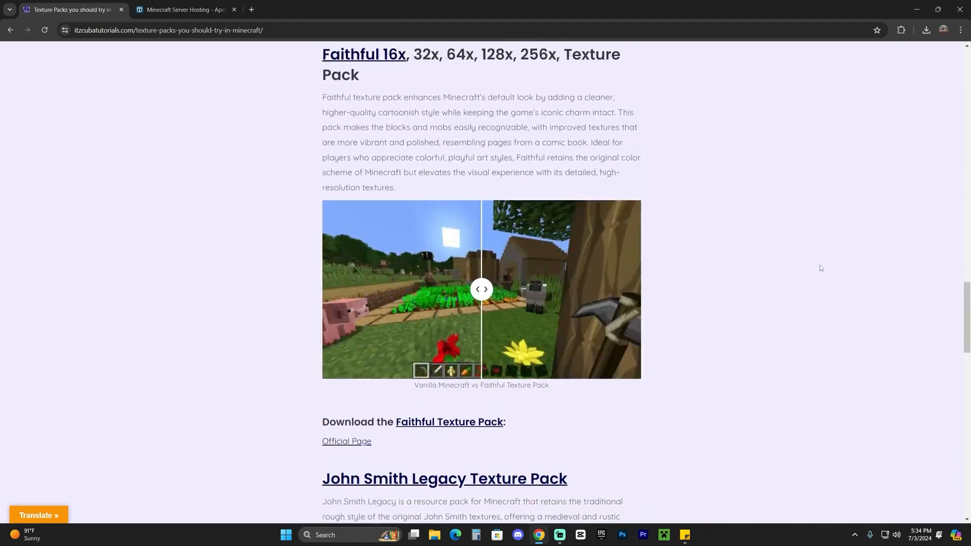
scroll("up", 3)
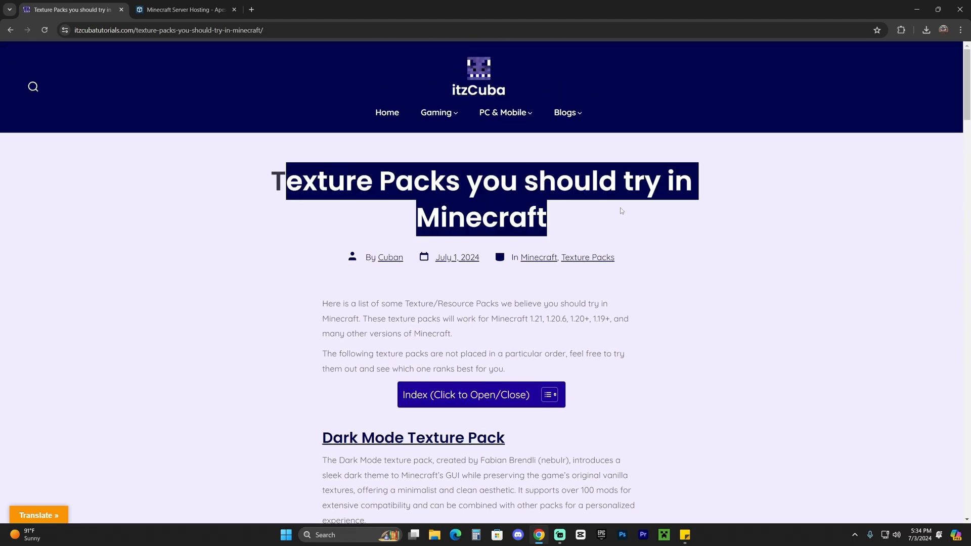
scroll("down", 3)
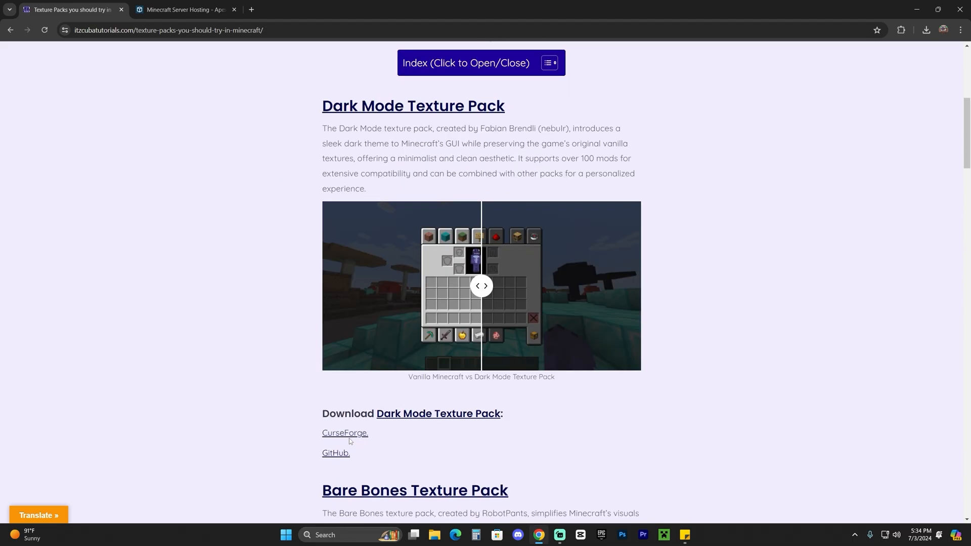
mouse_move(347, 424)
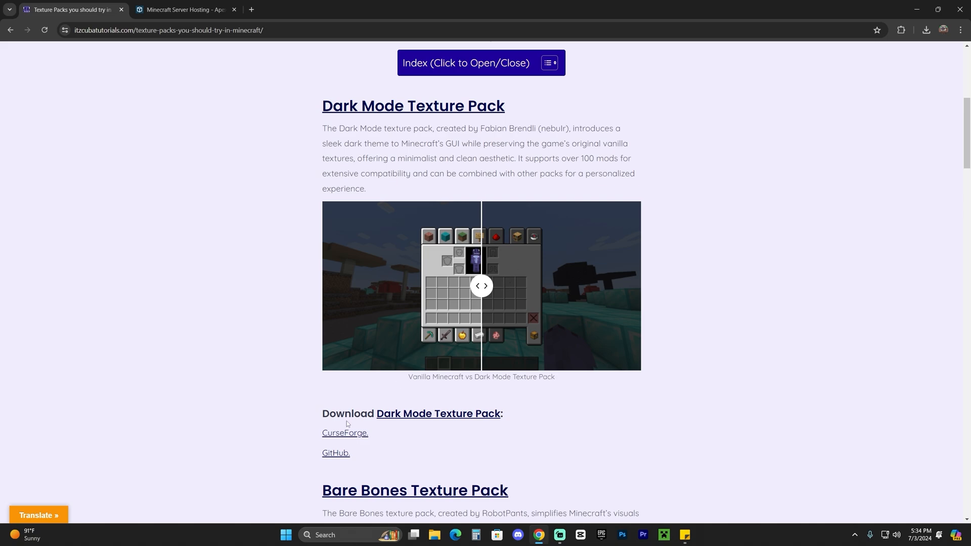
mouse_move(345, 433)
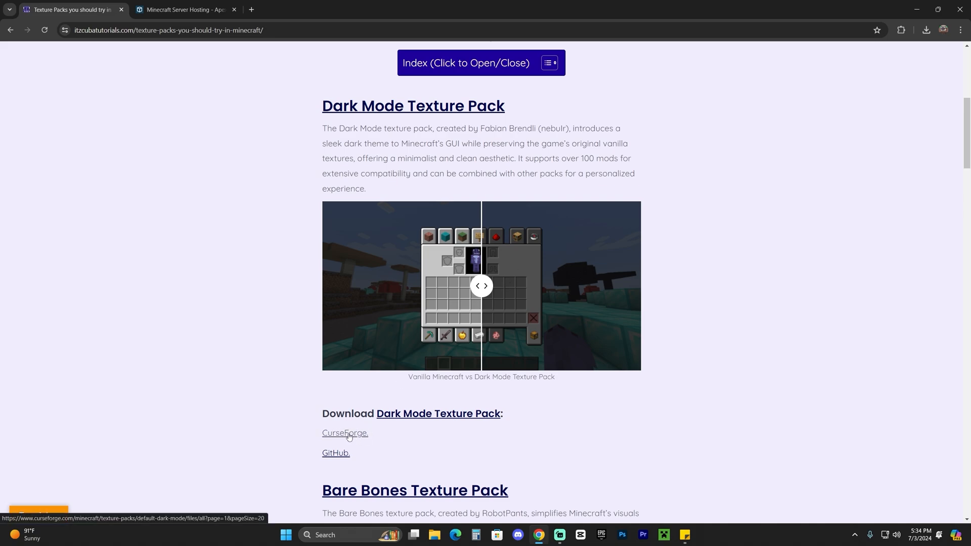
mouse_move(333, 419)
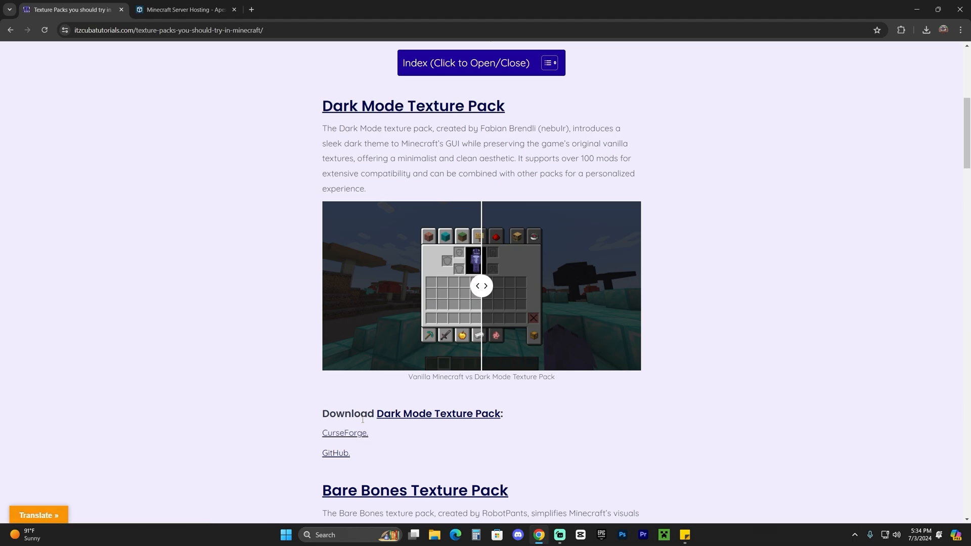
left_click(344, 433)
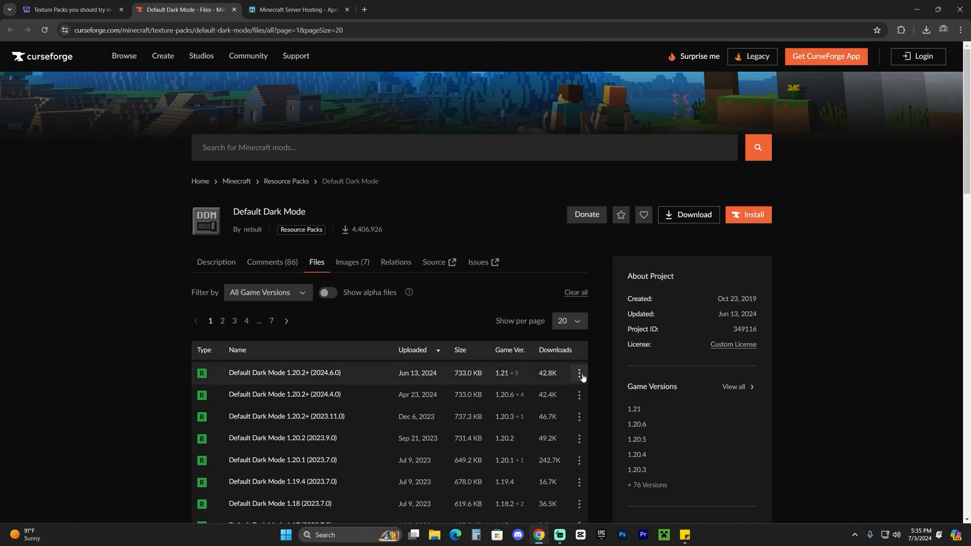
Download the newest Default Dark Mode 1.20.2+ (2024.6.0) file from its three-dot menu
left_click(579, 379)
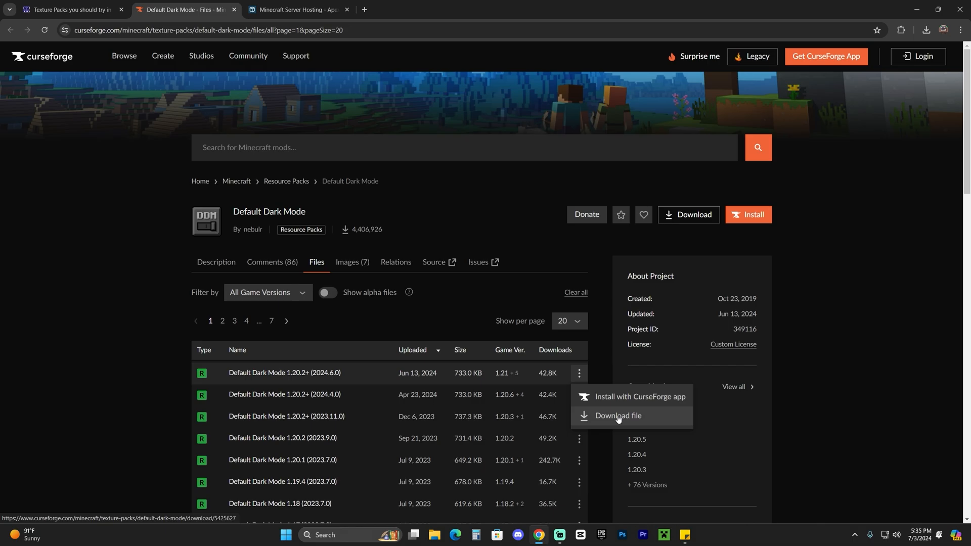
left_click(619, 417)
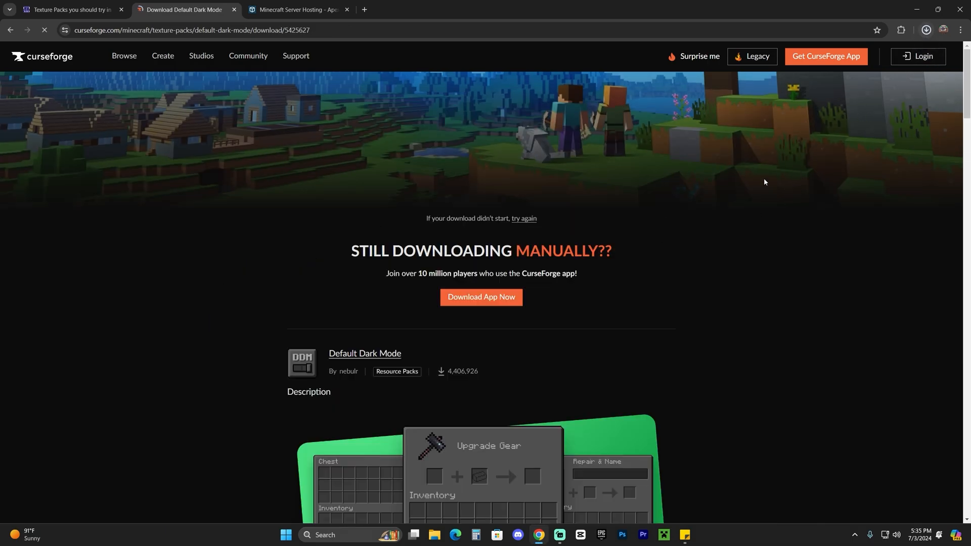
left_click(298, 9)
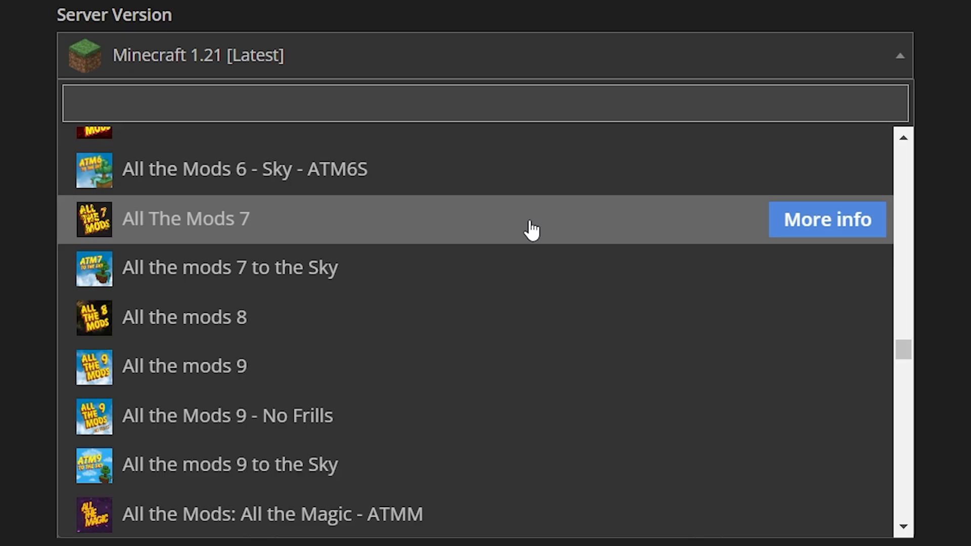
scroll("down", 3)
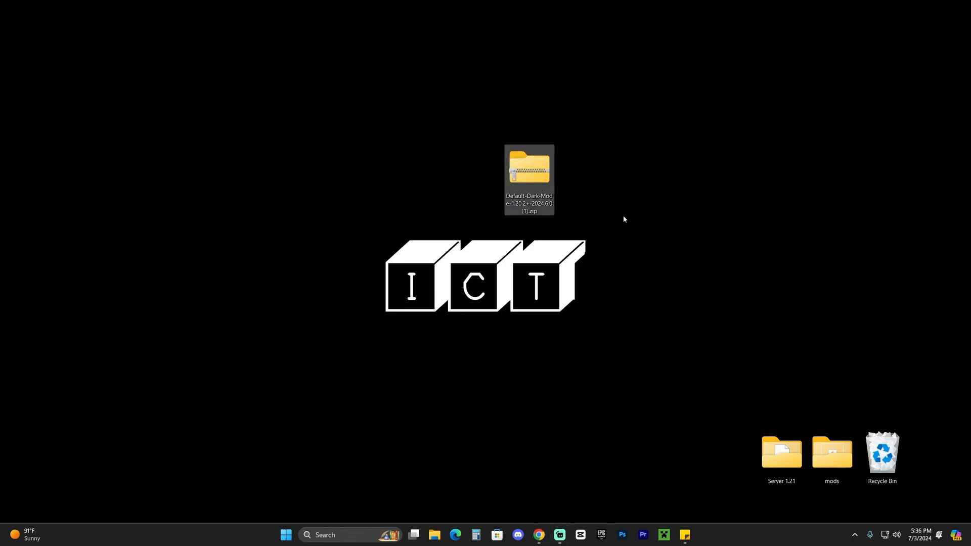
Select the downloaded Default-Dark-Mode zip on the desktop for copying
left_click(663, 540)
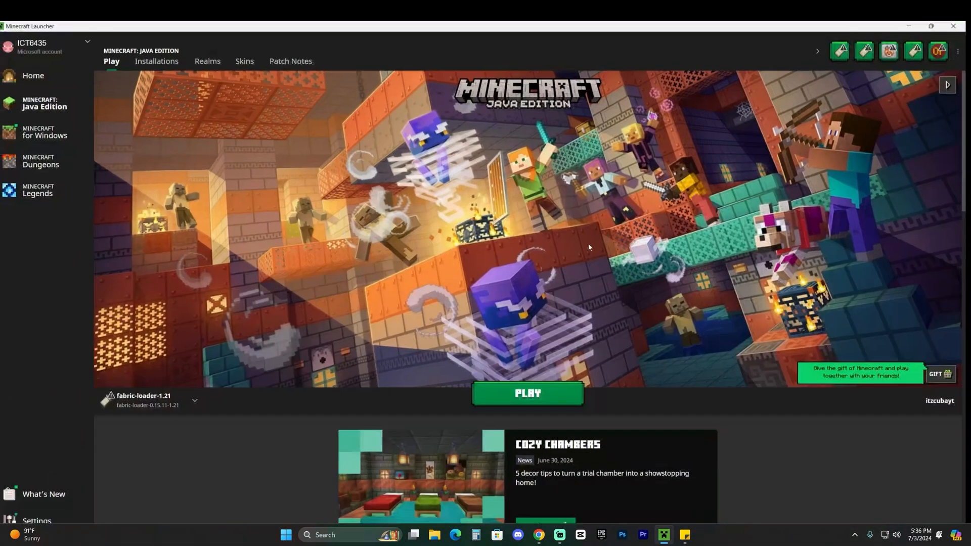
Choose the fabric-loader-1.21 installation in the launcher to play Minecraft 1.21
left_click(194, 400)
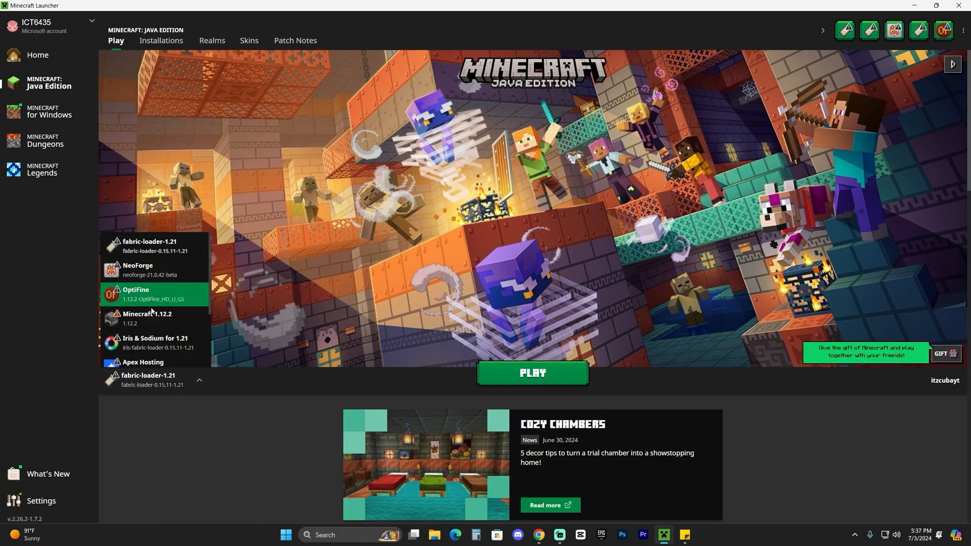
left_click(531, 373)
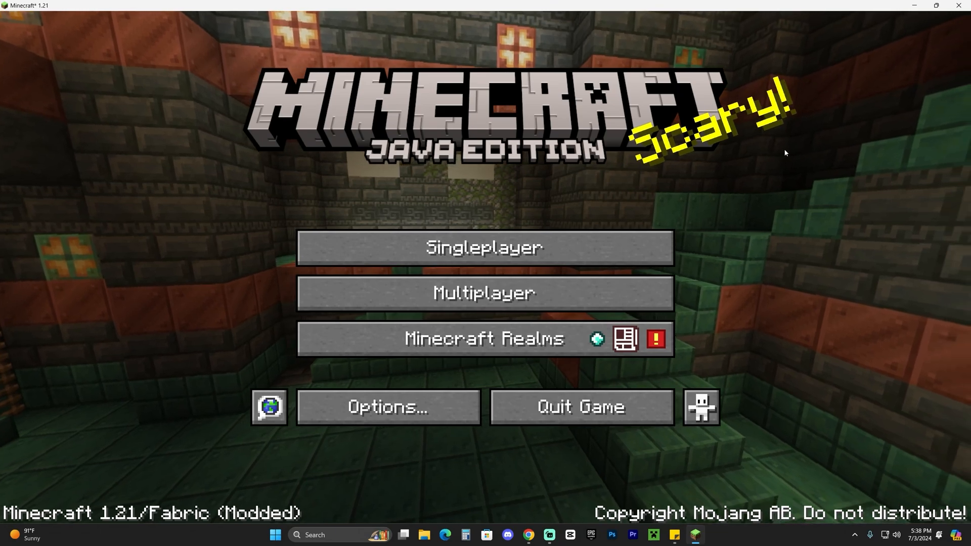
Enter a singleplayer world and pause it to reach the settings
left_click(485, 248)
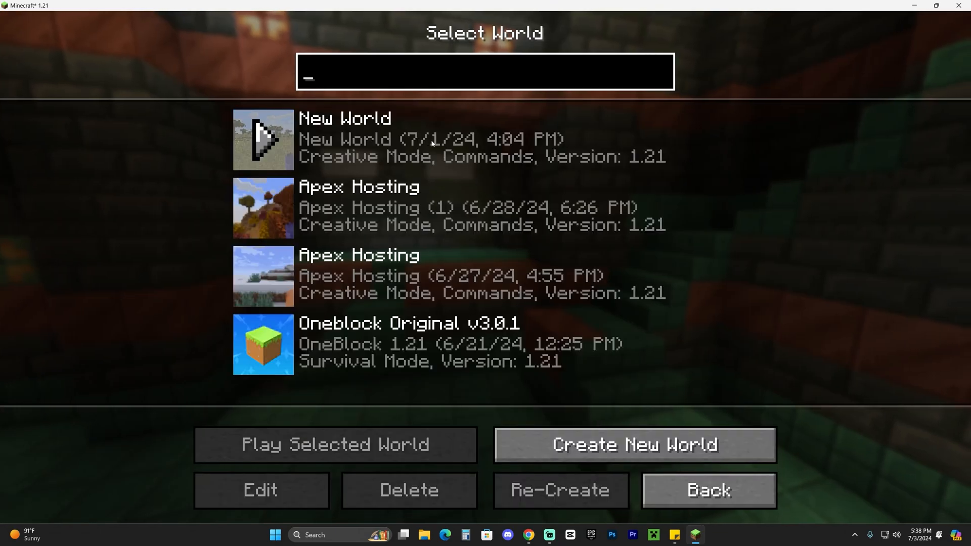
left_click(335, 444)
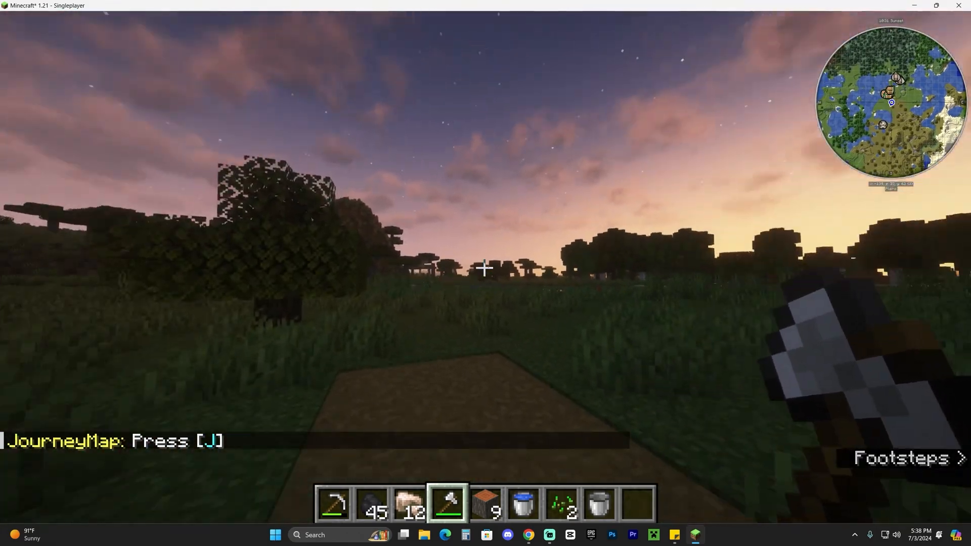
mouse_move(486, 273)
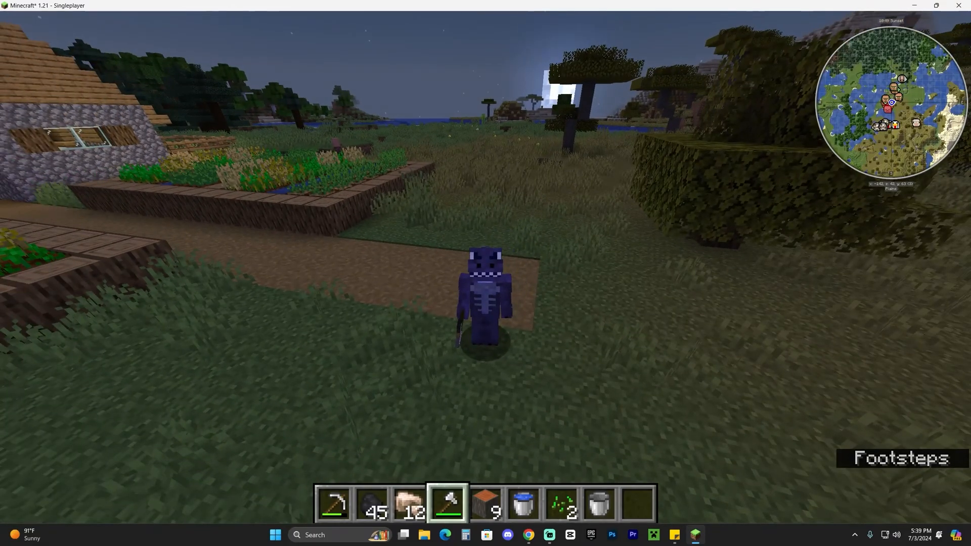
key("Escape")
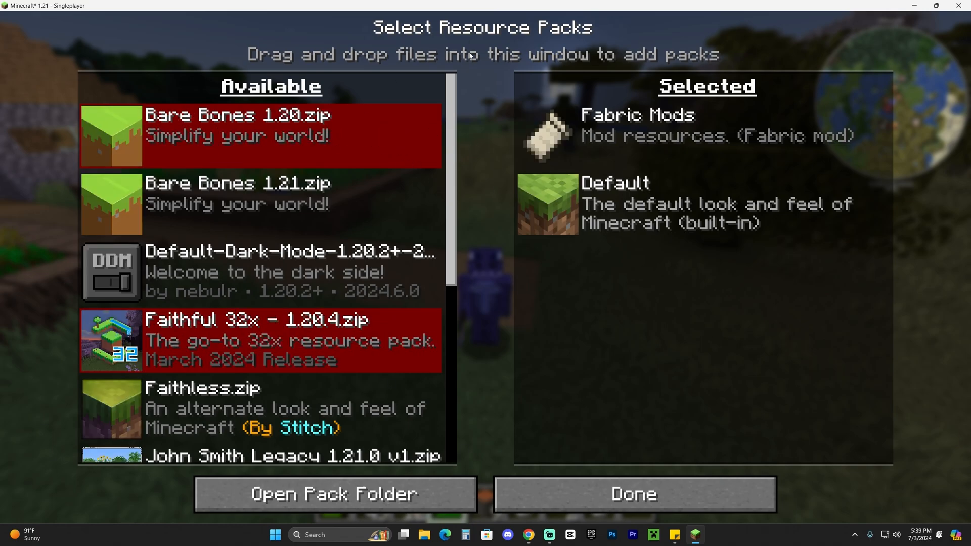
Open the resourcepacks folder on disk from the Resource Packs screen
left_click(335, 494)
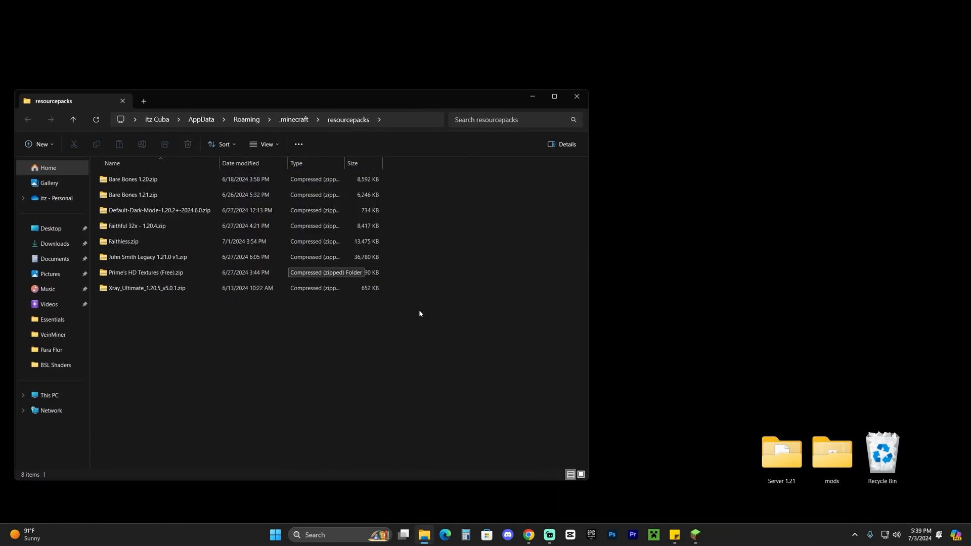
Paste the Default-Dark-Mode zip into the resourcepacks folder
left_click(133, 179)
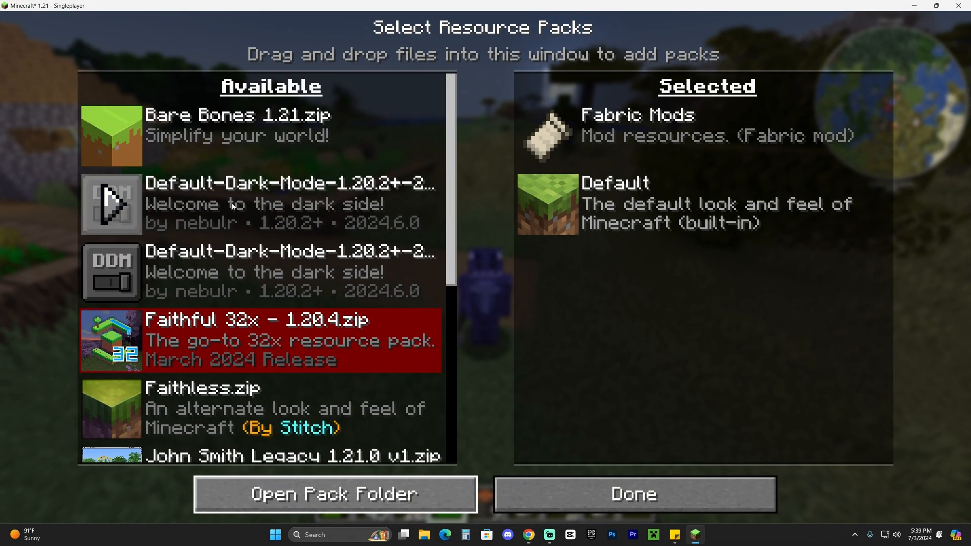
mouse_move(295, 209)
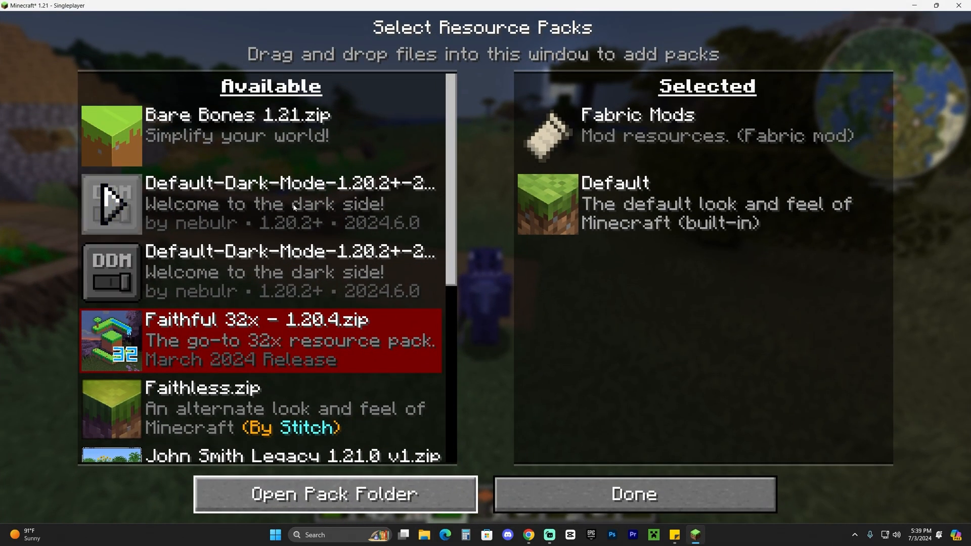
mouse_move(259, 154)
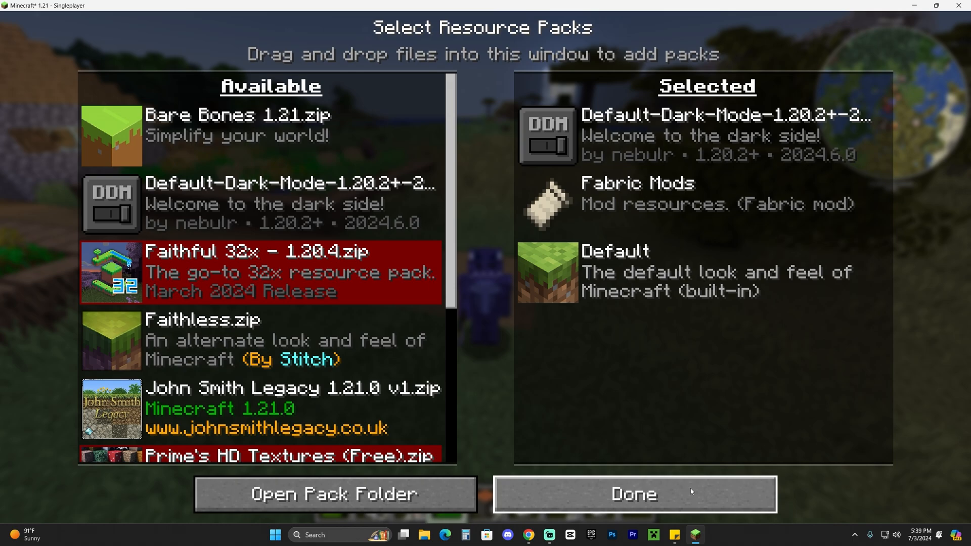
Confirm Default Dark Mode as a selected pack with Done so the game reloads resources
left_click(634, 494)
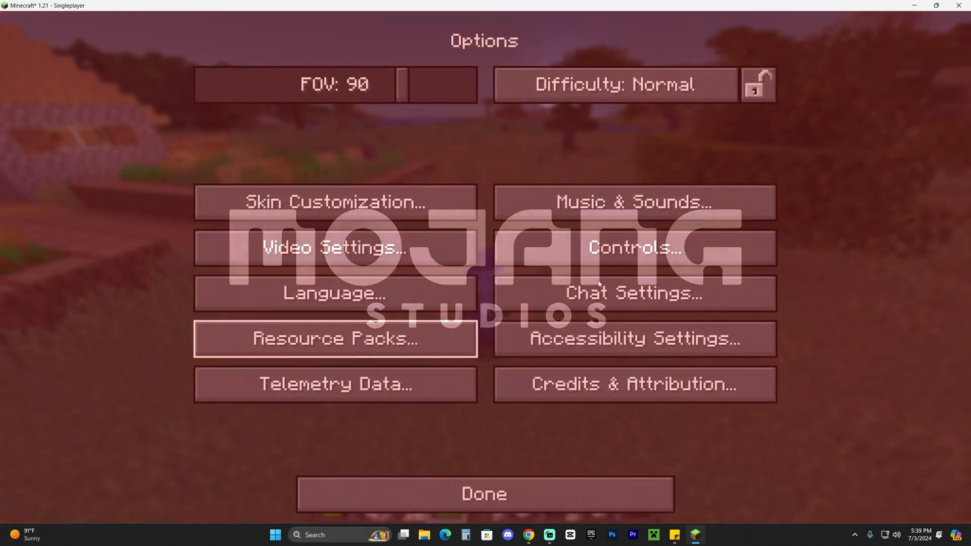
Return to the world and verify the survival inventory now shows the dark grey theme
left_click(483, 493)
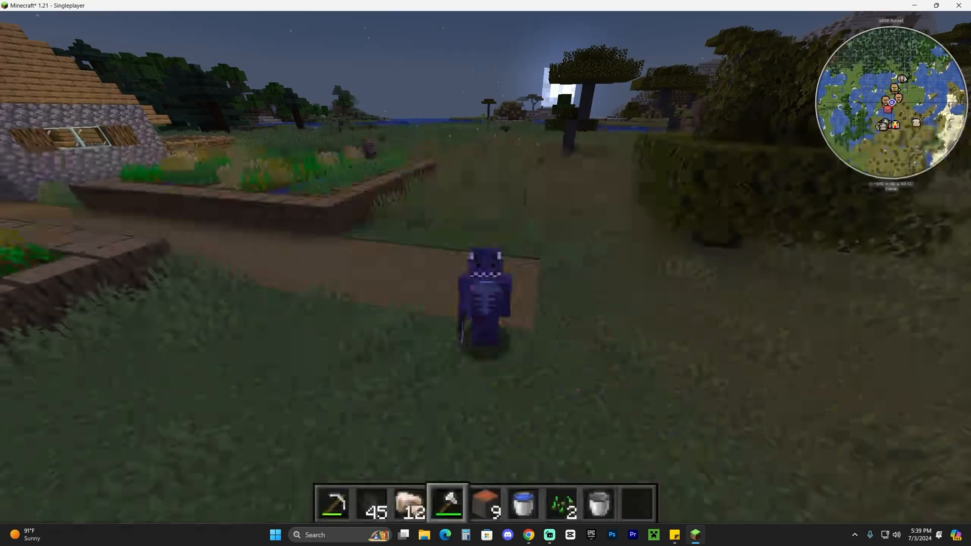
key("e")
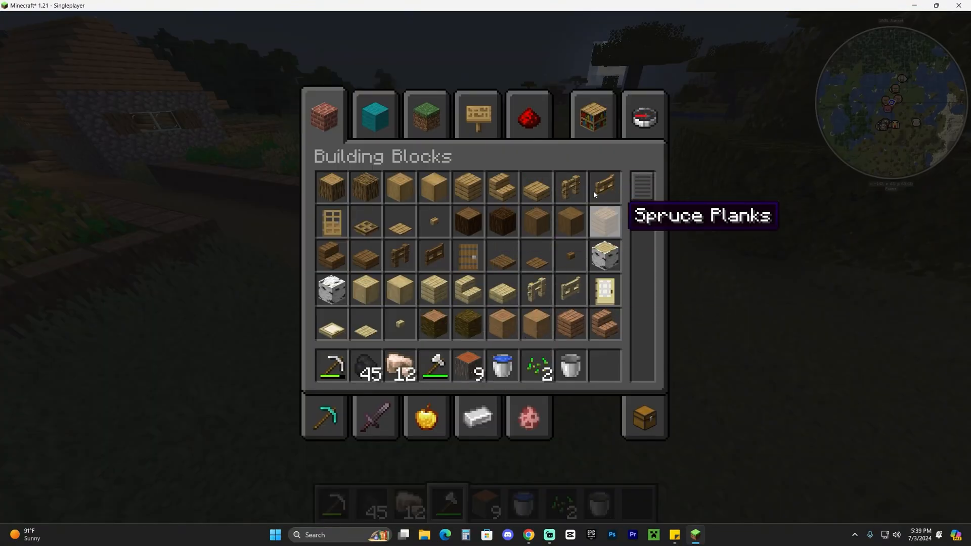
left_click(643, 116)
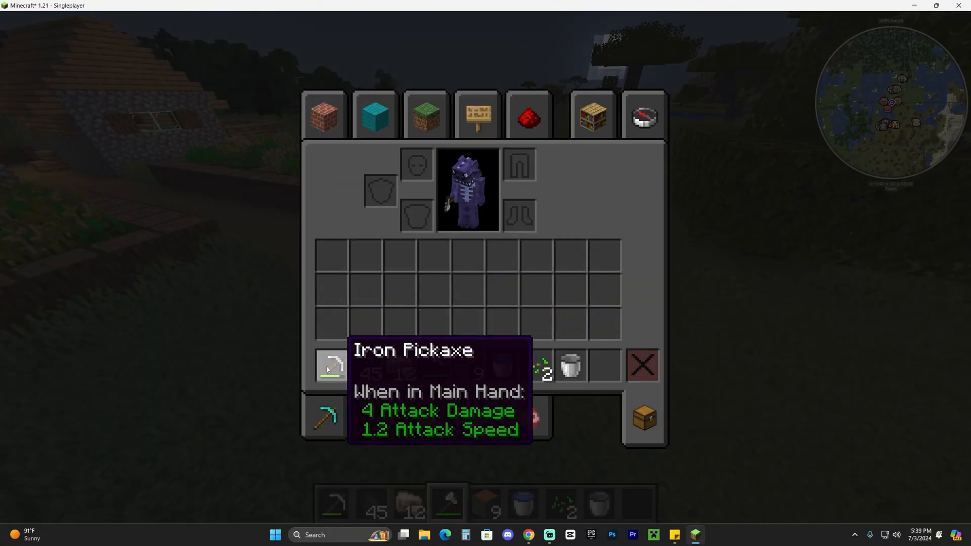
key("Escape")
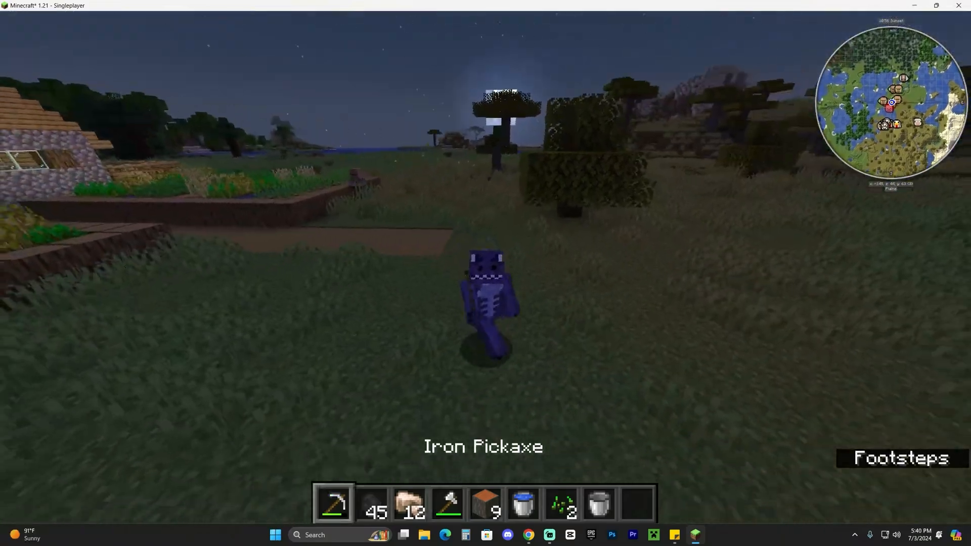